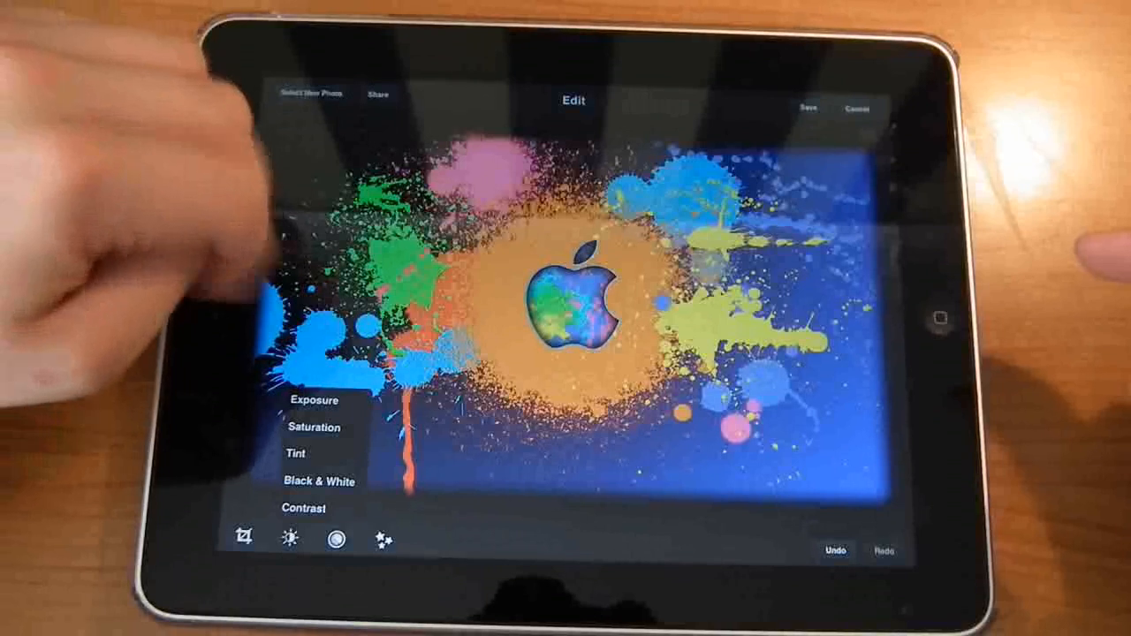
Open the Exposure adjustment for the paint-splatter Apple logo photo.
click(314, 400)
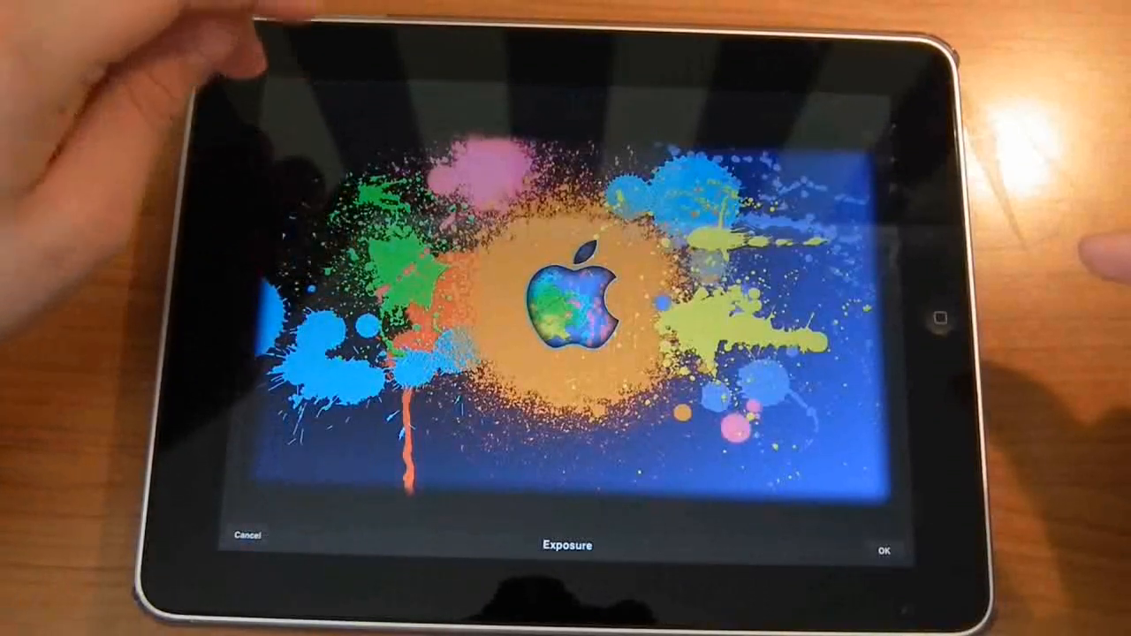